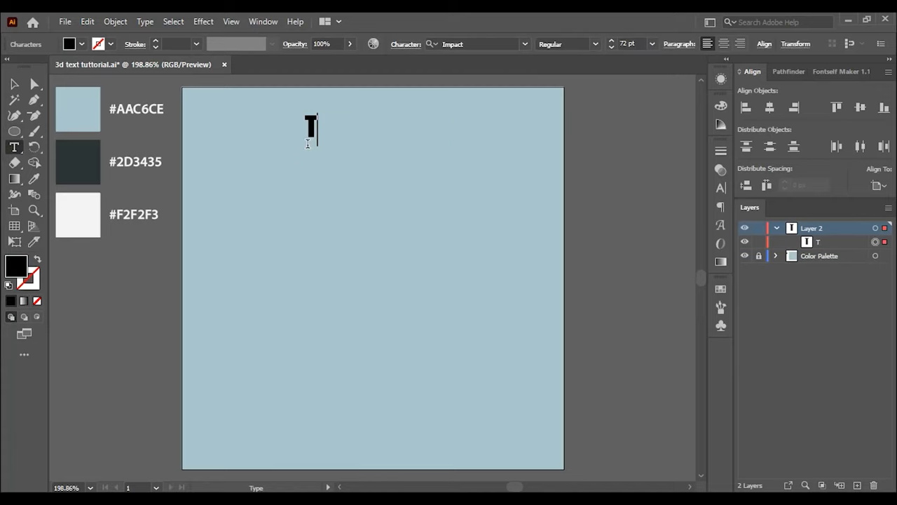
# Step: Create the words TEXT and DESIGN in Impact and place DESIGN beside TEXT at the top
pyautogui.write('EXT')
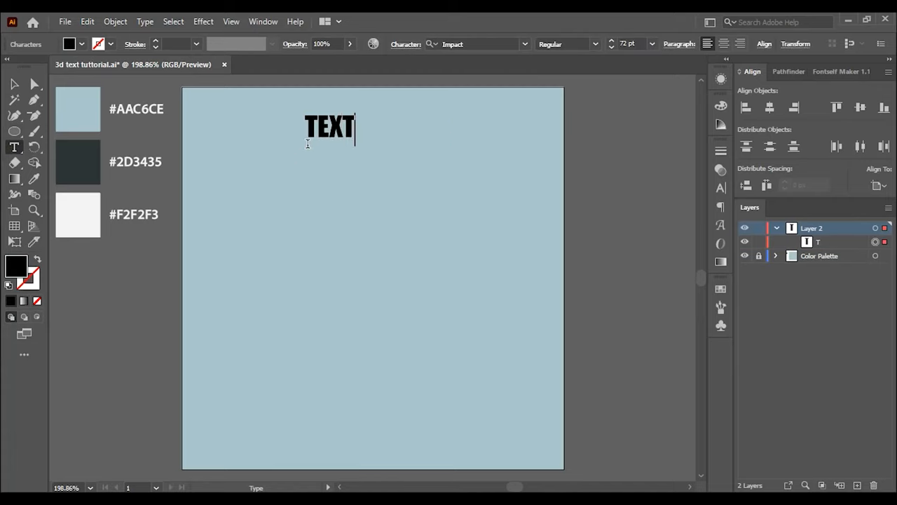
pyautogui.write('Lorem ipsum')
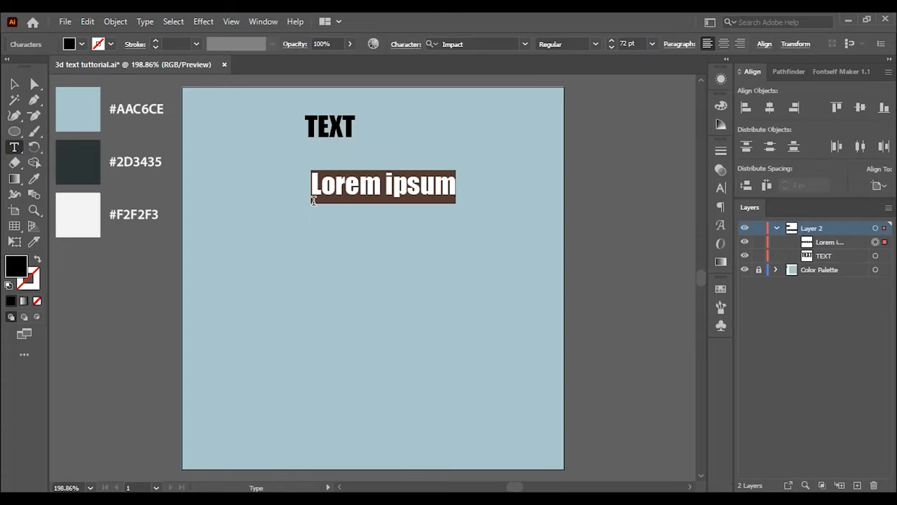
pyautogui.write('DESI')
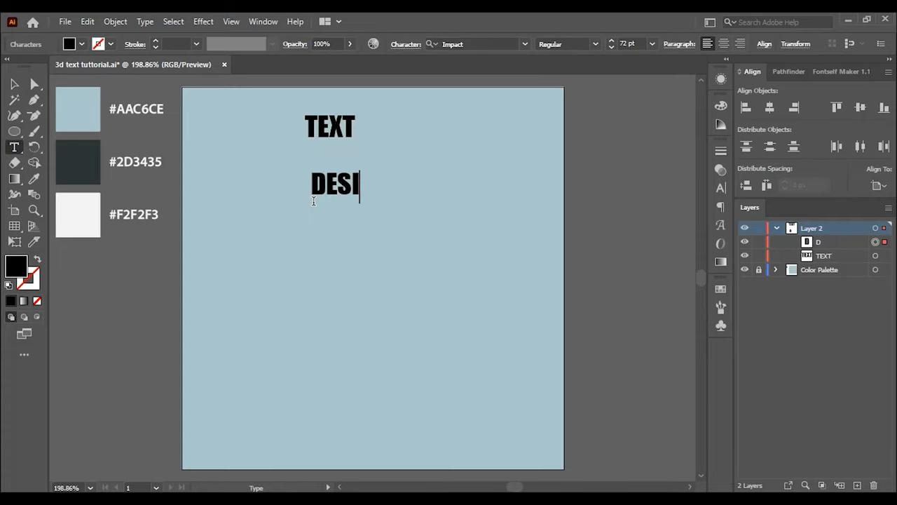
pyautogui.write('GN')
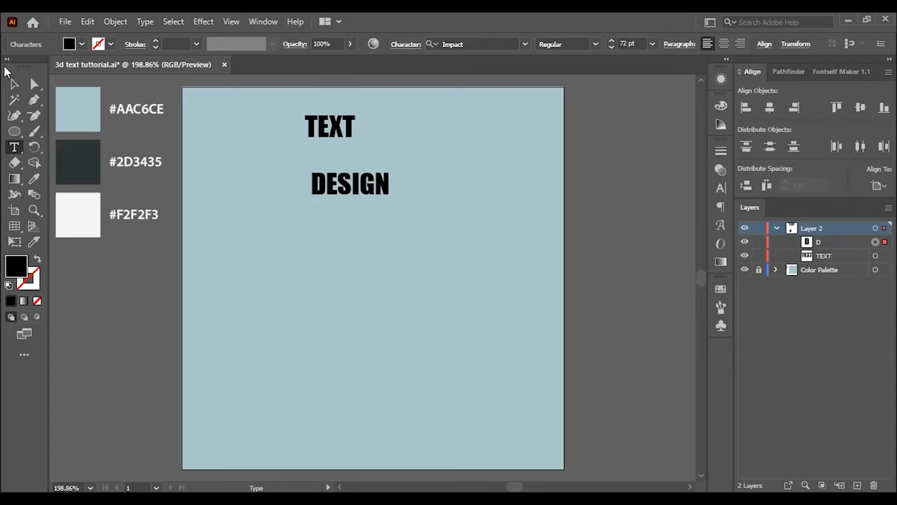
pyautogui.moveTo(349, 184); pyautogui.dragTo(419, 127)
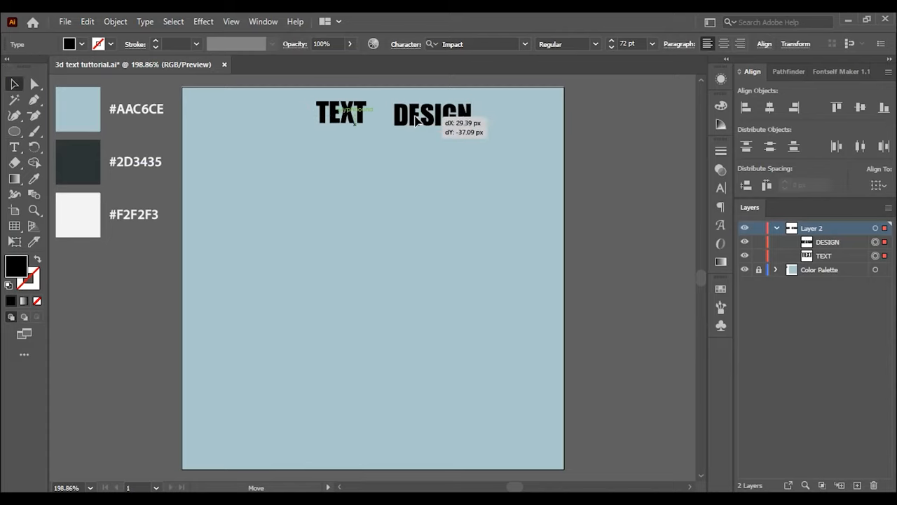
pyautogui.click(14, 130)
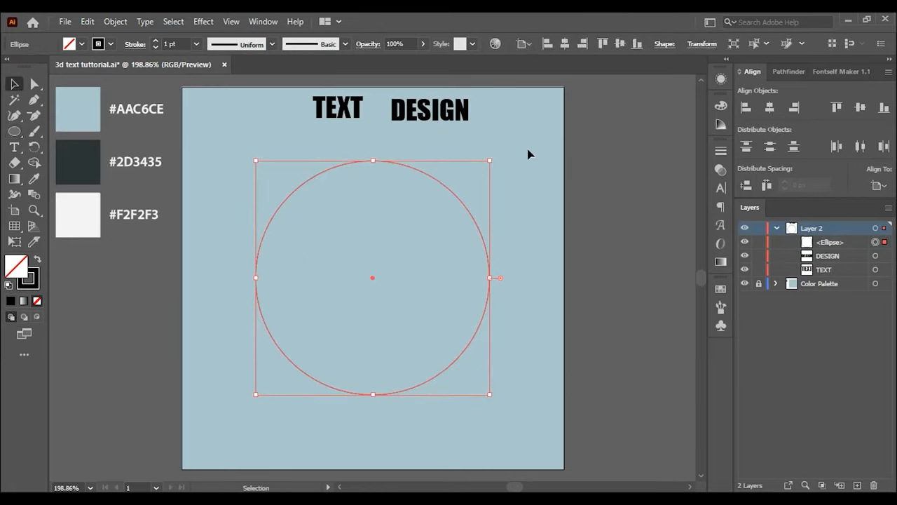
pyautogui.moveTo(794, 106)
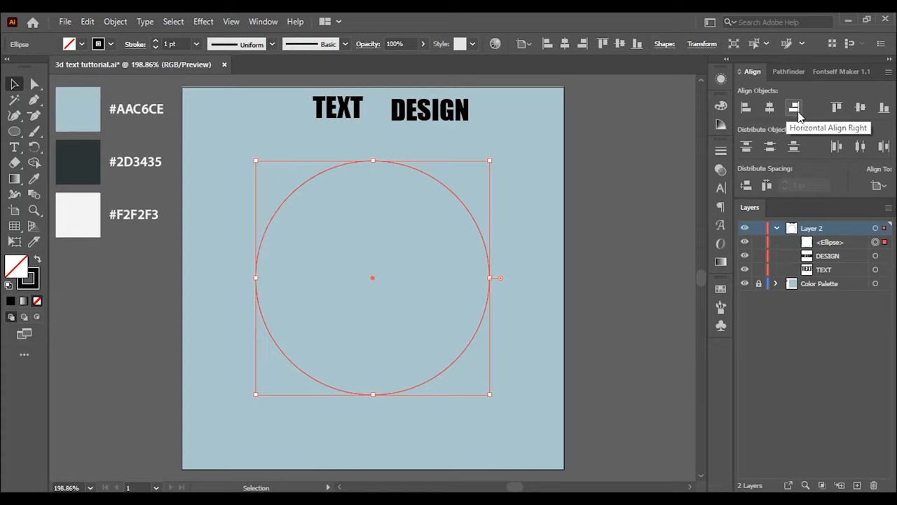
pyautogui.moveTo(70, 280)
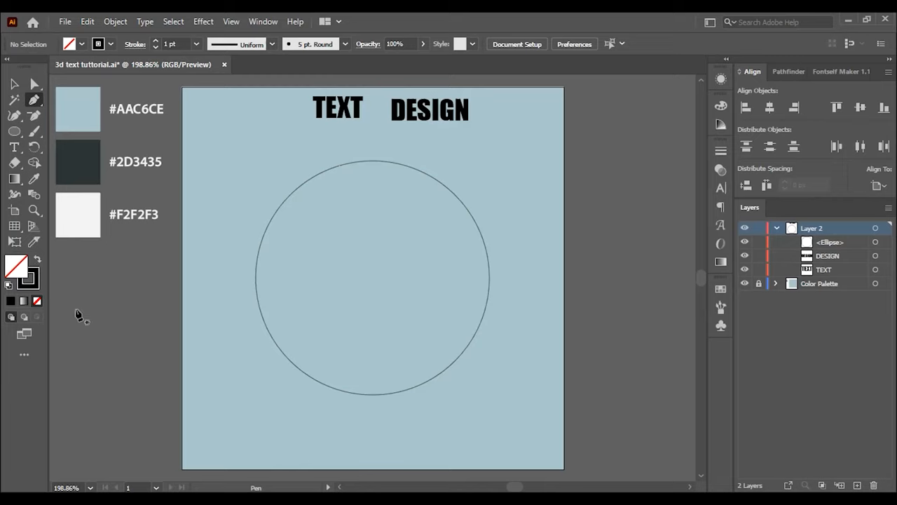
pyautogui.moveTo(237, 286)
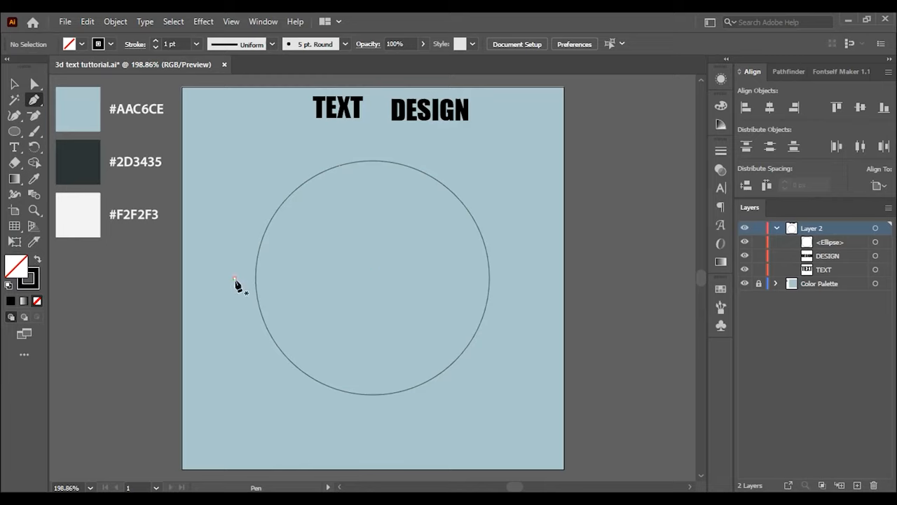
# Step: Draw an S-shaped wave path with the Pen tool across the circle from its left edge
pyautogui.click(373, 277)
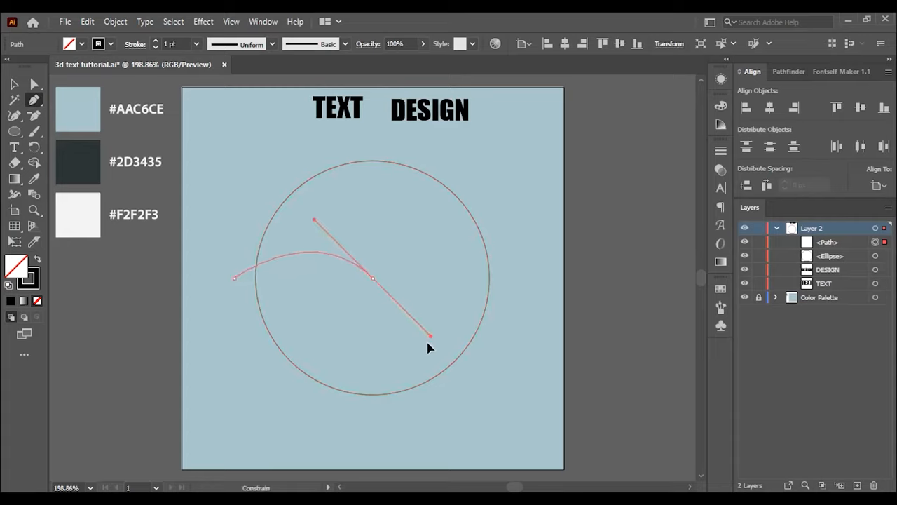
pyautogui.moveTo(429, 335); pyautogui.dragTo(457, 359)
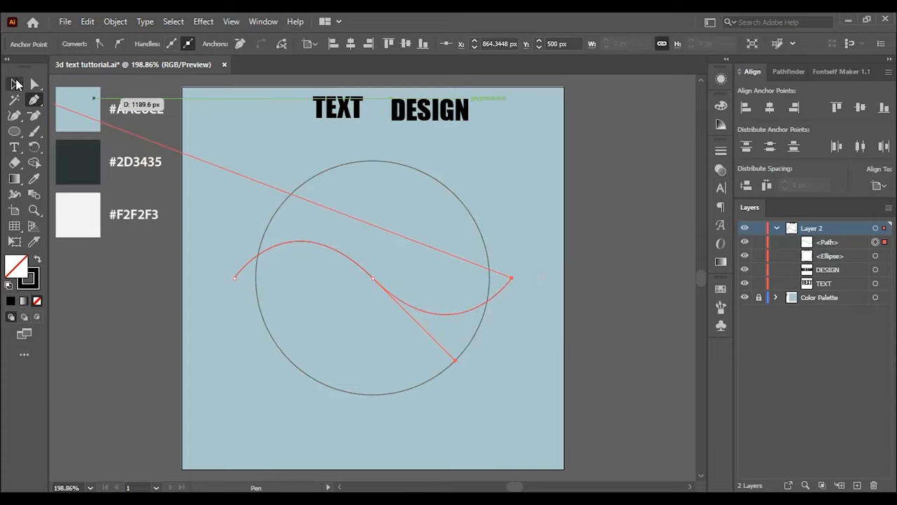
pyautogui.click(14, 84)
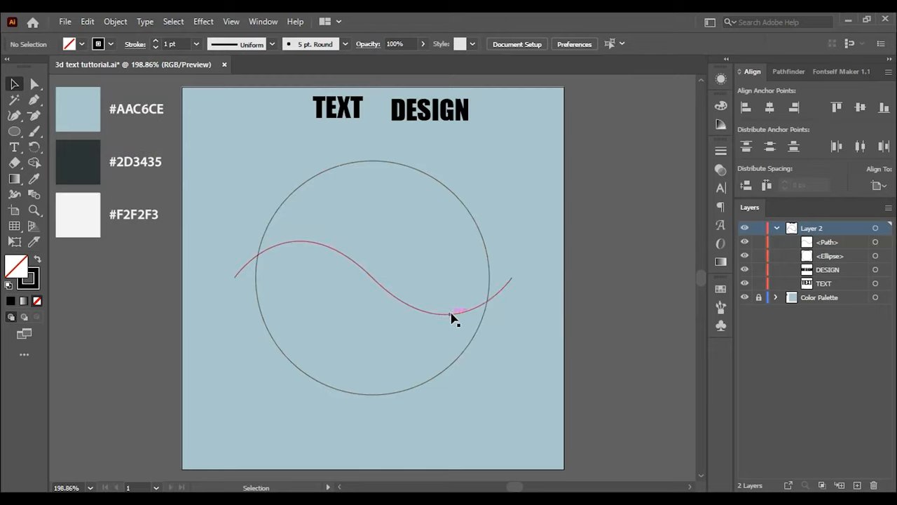
pyautogui.click(453, 313)
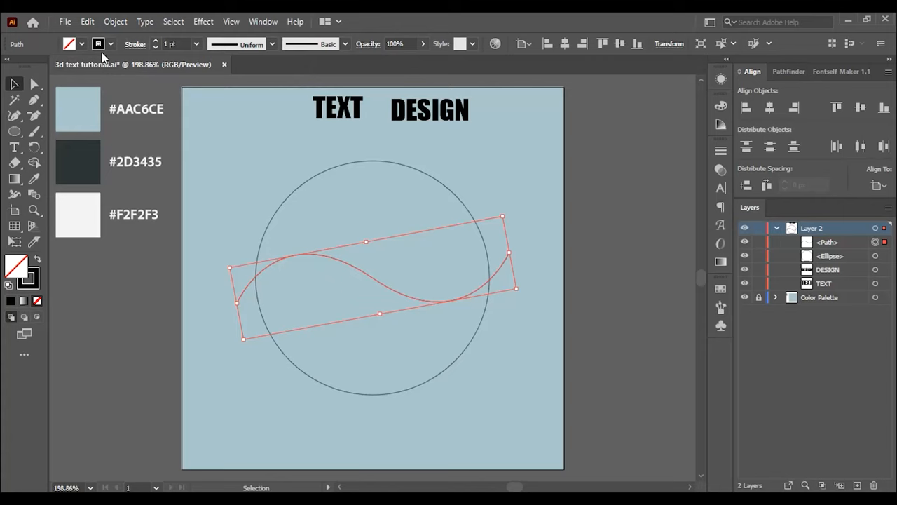
# Step: Paste a copy of the wave and offset it about 25 px below the original
pyautogui.click(87, 21)
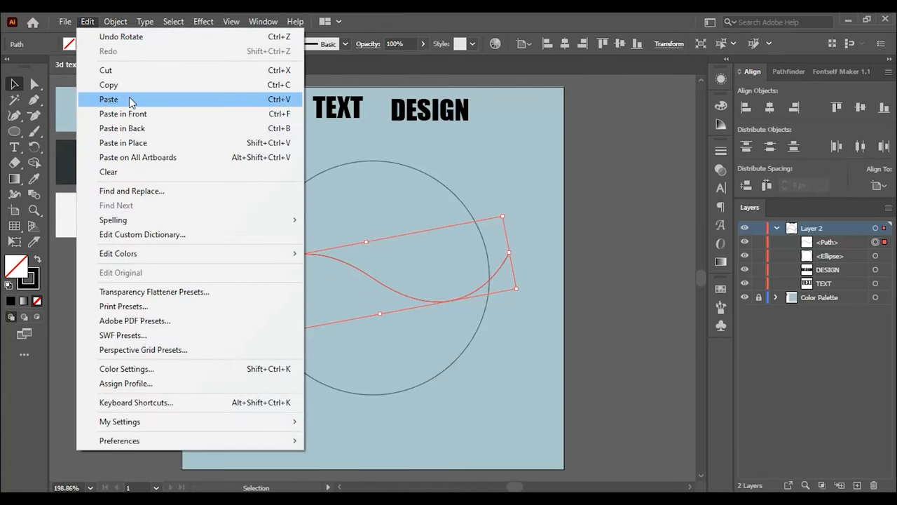
pyautogui.click(110, 98)
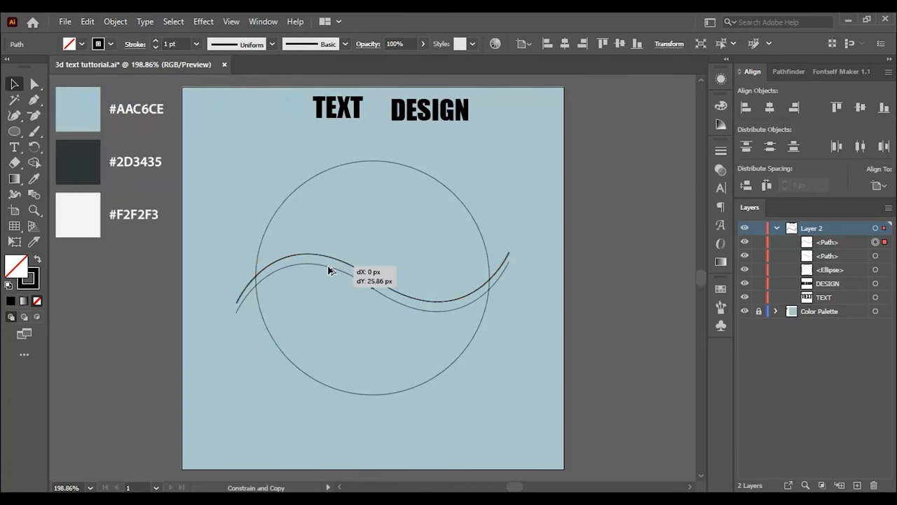
pyautogui.moveTo(329, 269); pyautogui.dragTo(330, 274)
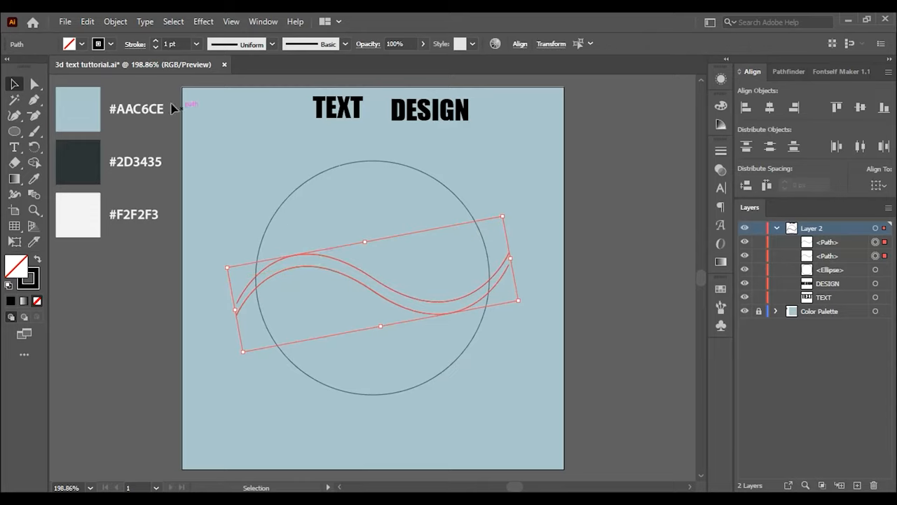
# Step: Group the two parallel waves and centre the group on the circle
pyautogui.click(115, 21)
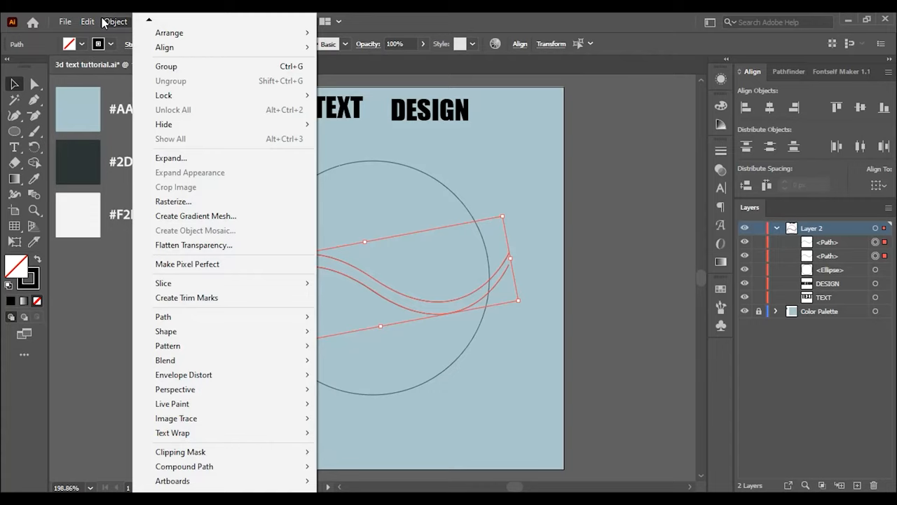
pyautogui.click(166, 66)
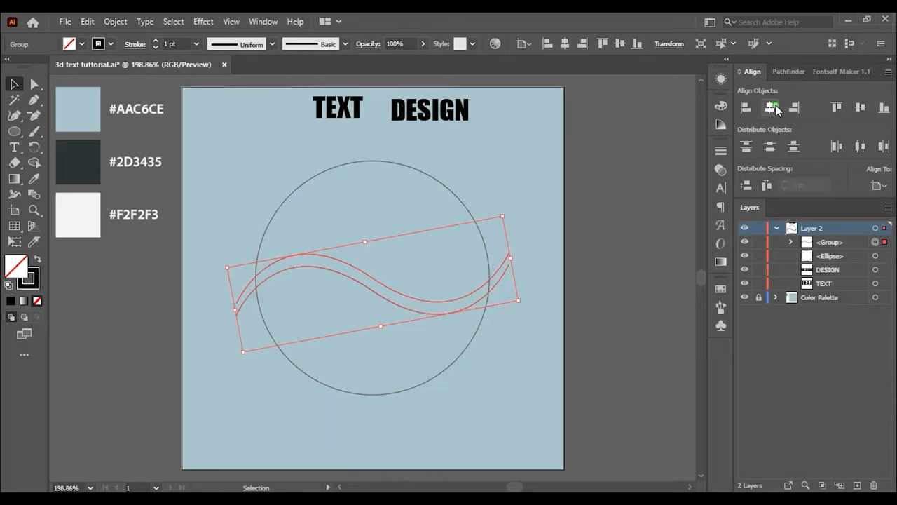
pyautogui.click(770, 106)
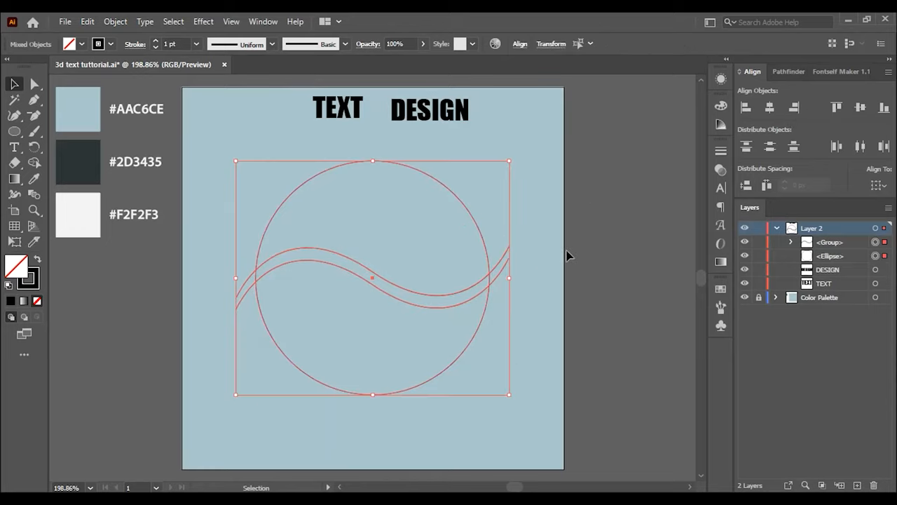
# Step: Divide the circle along the waves with Pathfinder and ungroup the resulting pieces
pyautogui.click(780, 70)
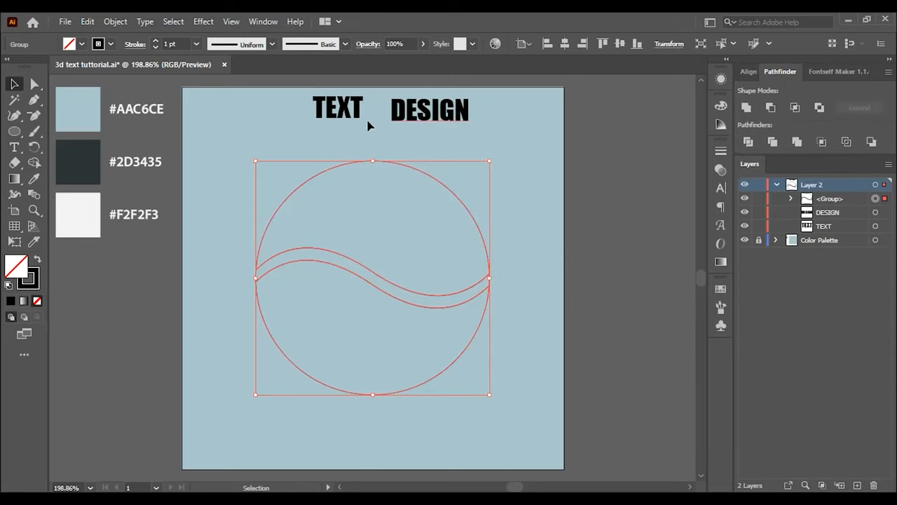
pyautogui.click(115, 21)
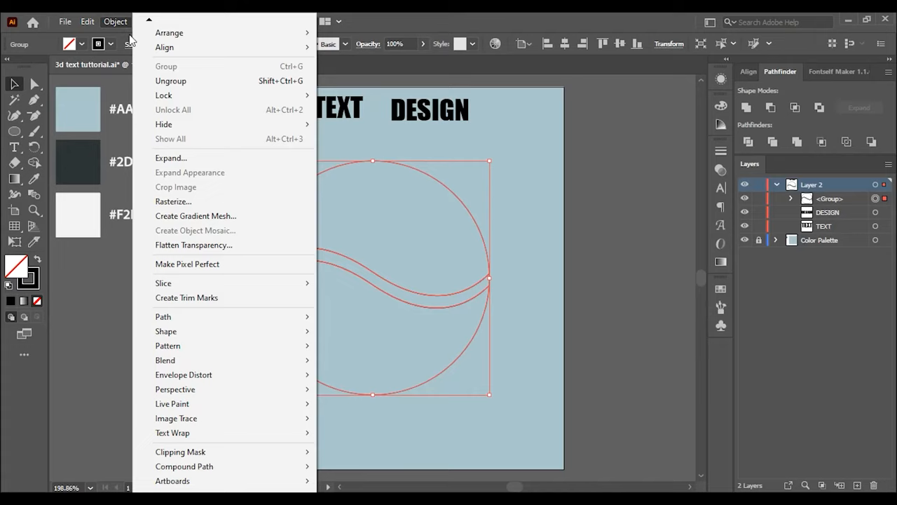
pyautogui.click(171, 80)
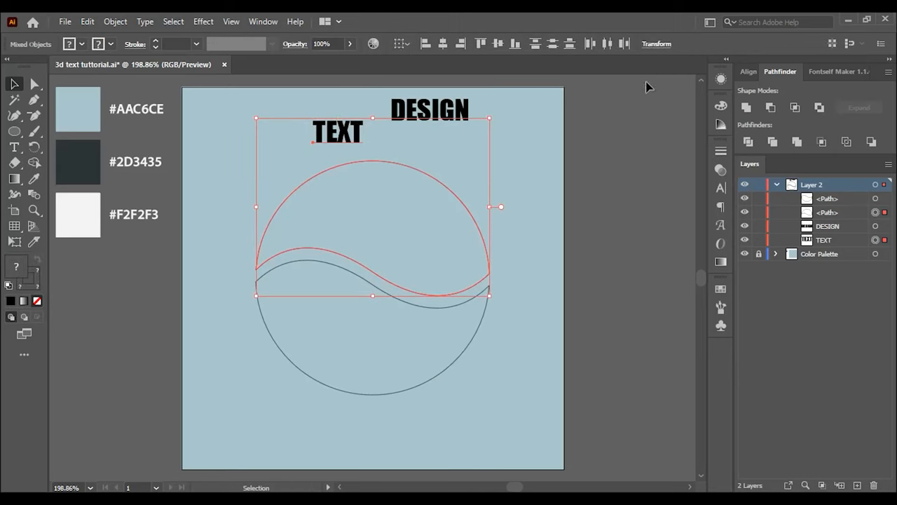
# Step: Envelope-distort TEXT into the upper piece and DESIGN into the lower half-circle
pyautogui.click(115, 22)
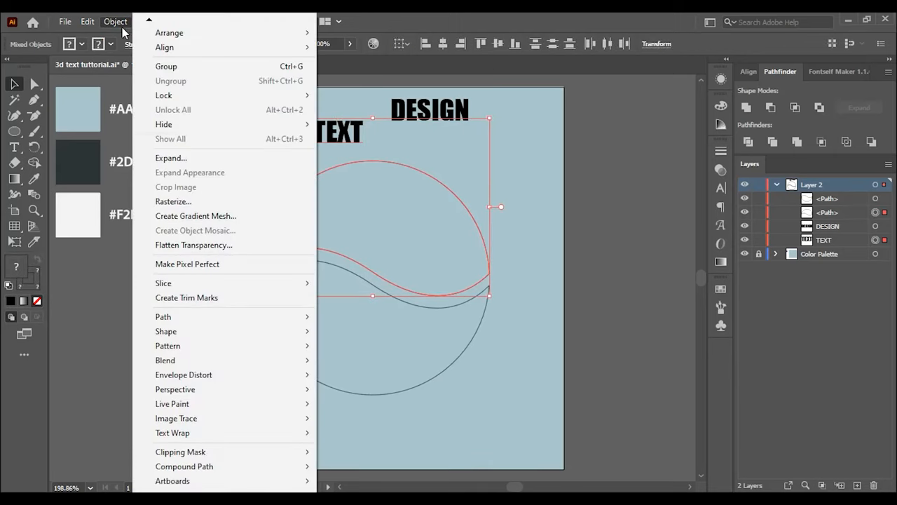
pyautogui.moveTo(184, 375)
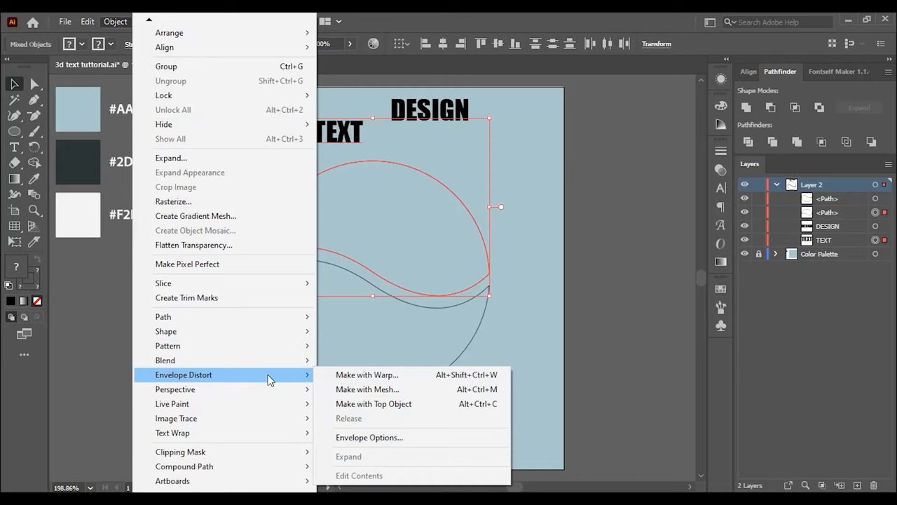
pyautogui.click(373, 404)
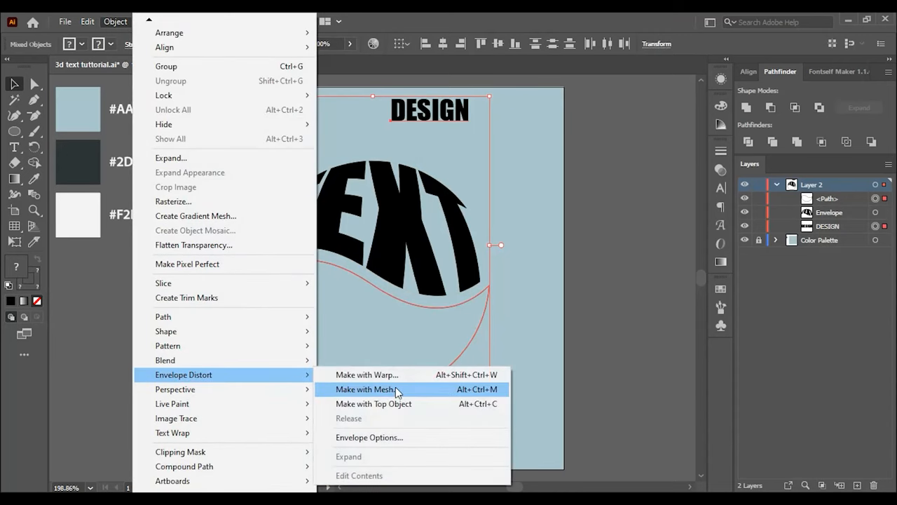
pyautogui.click(364, 389)
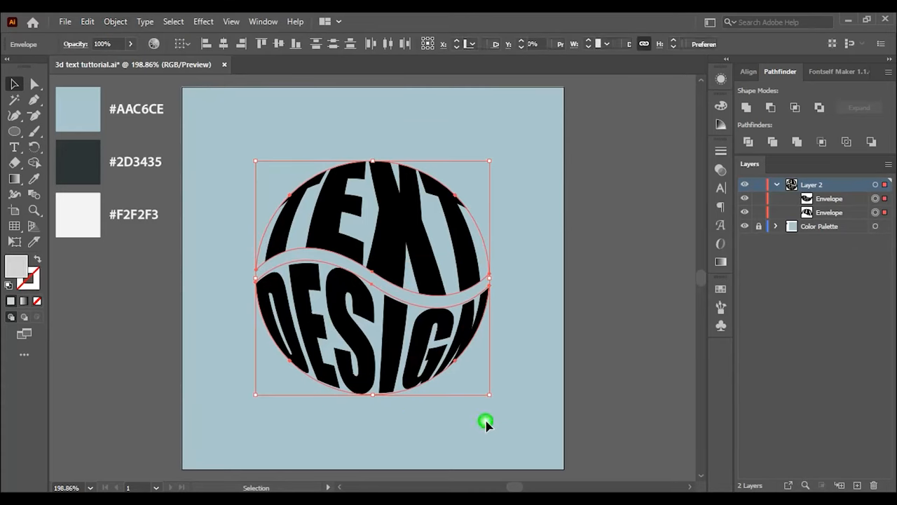
# Step: Expand both envelopes with Object and Fill into plain shapes and group them
pyautogui.click(115, 21)
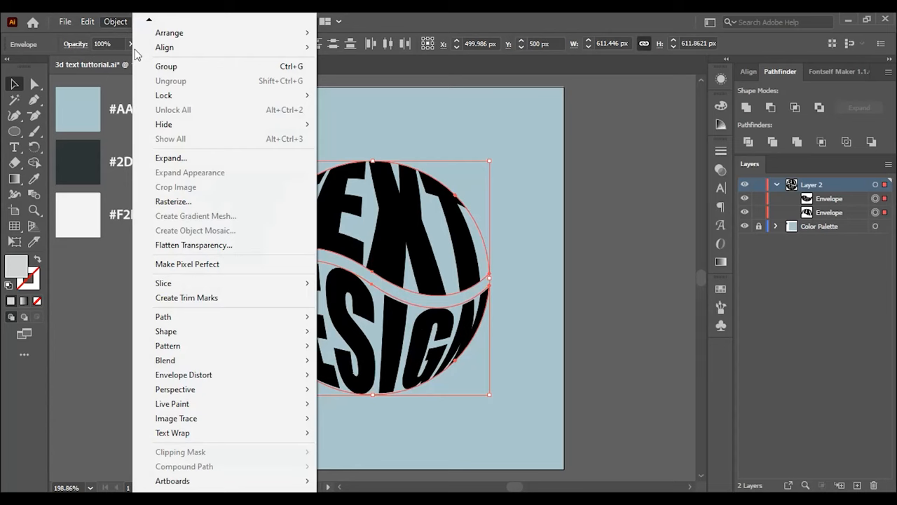
pyautogui.click(171, 157)
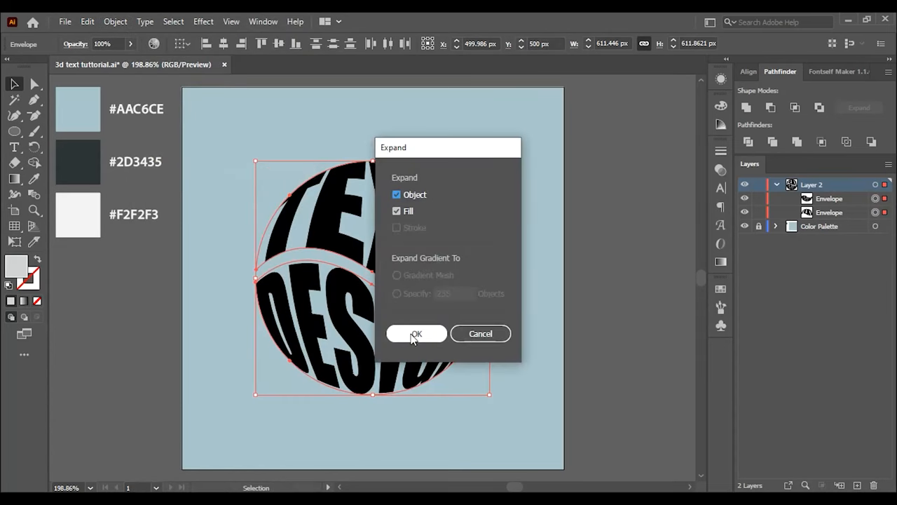
pyautogui.click(414, 333)
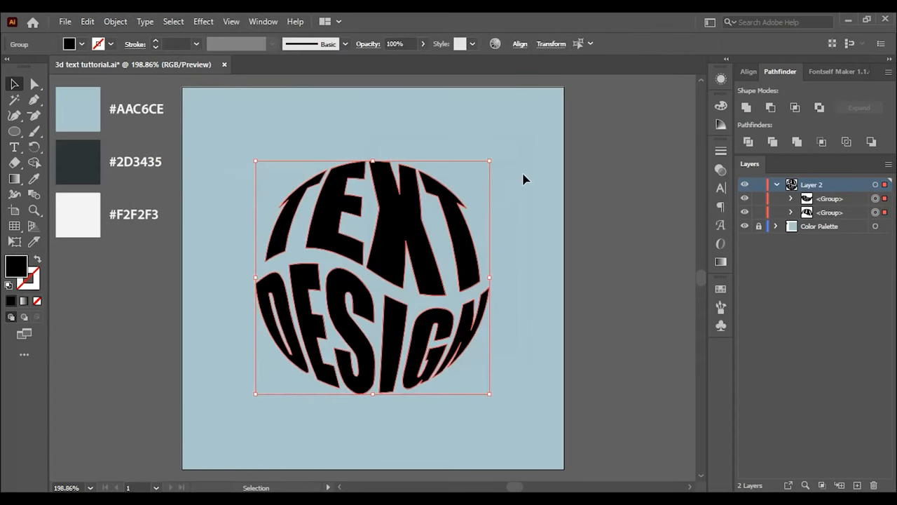
pyautogui.click(115, 21)
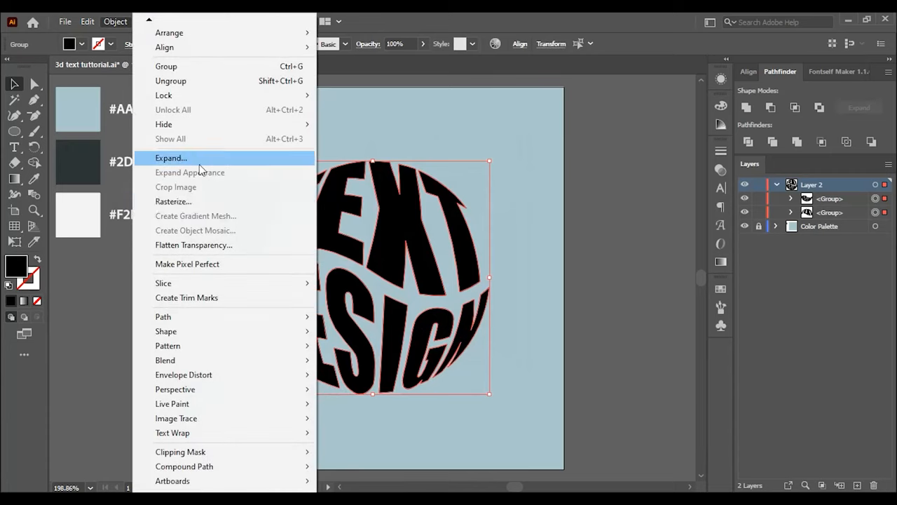
pyautogui.click(171, 157)
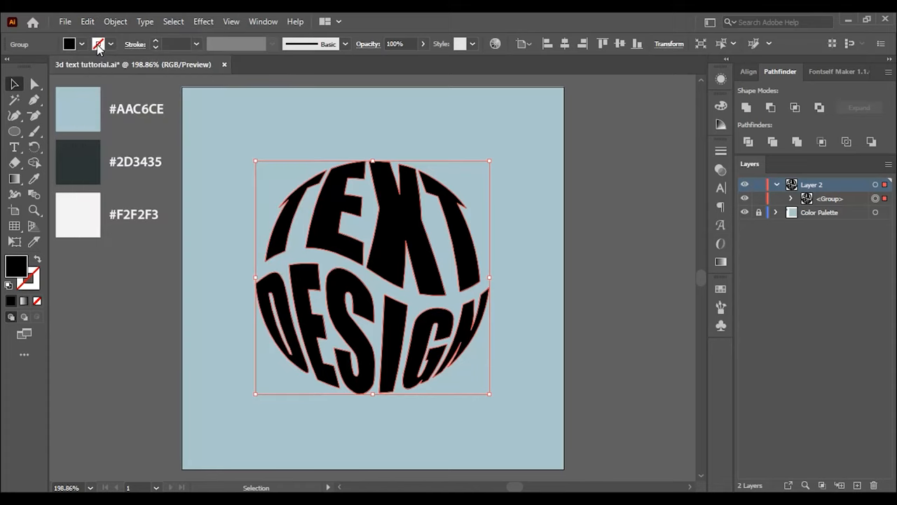
pyautogui.click(87, 21)
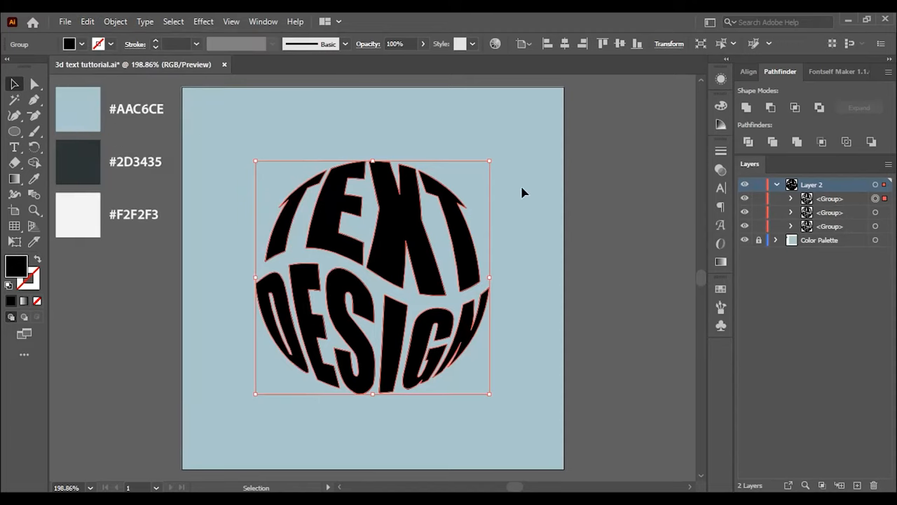
pyautogui.moveTo(634, 199)
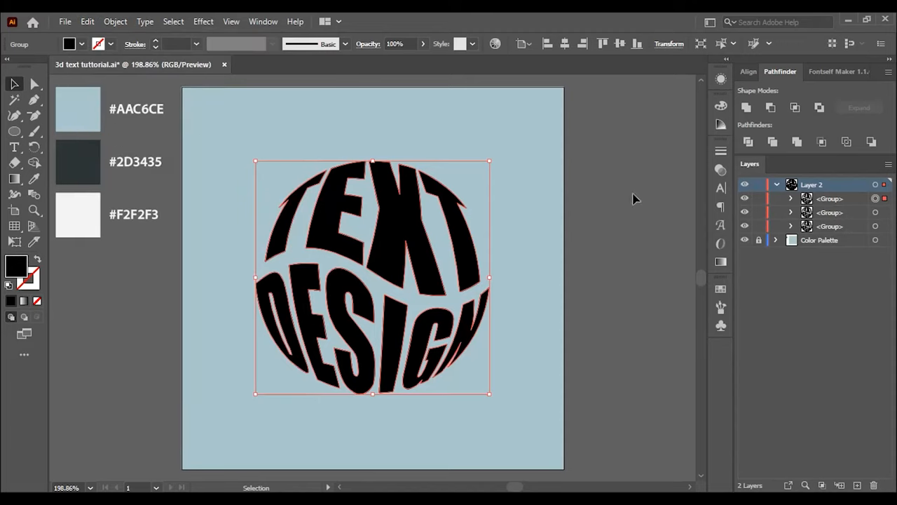
pyautogui.click(33, 180)
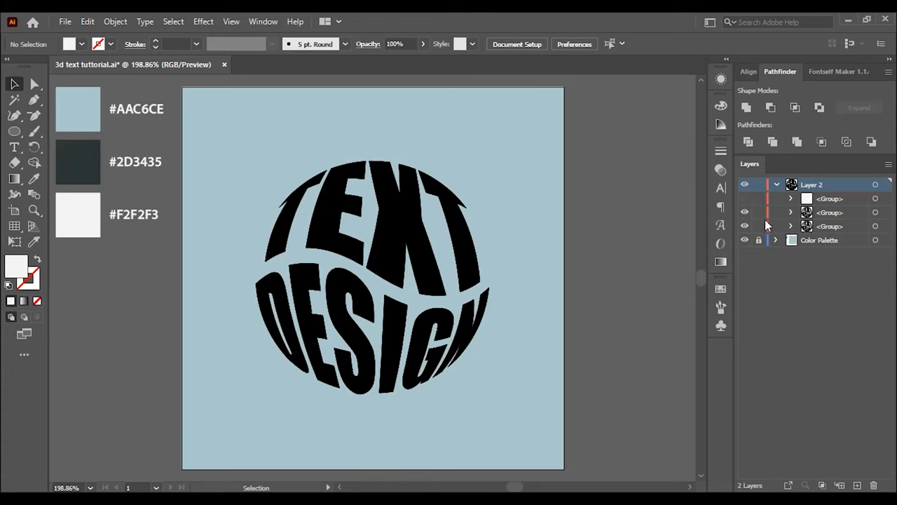
# Step: Scale a copy of the circular lettering down to a tiny version at the circle's centre
pyautogui.click(875, 226)
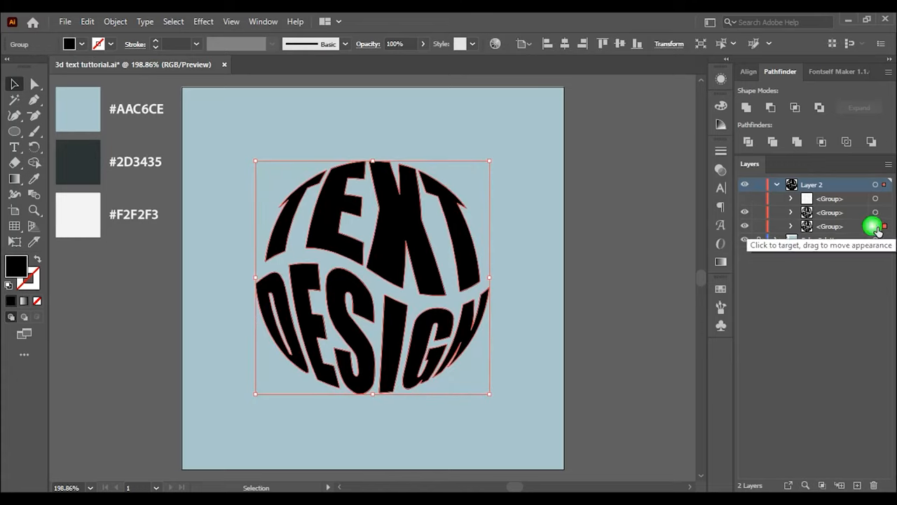
pyautogui.click(874, 226)
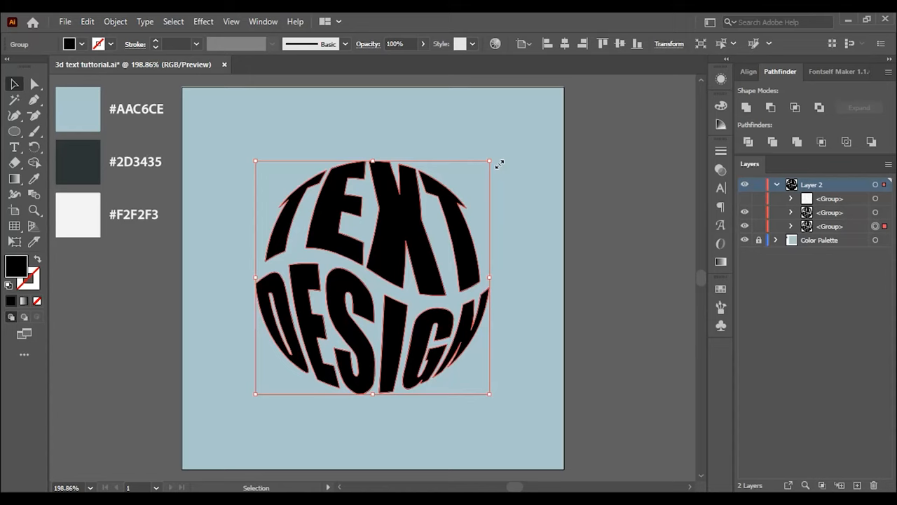
pyautogui.moveTo(489, 161); pyautogui.dragTo(475, 205)
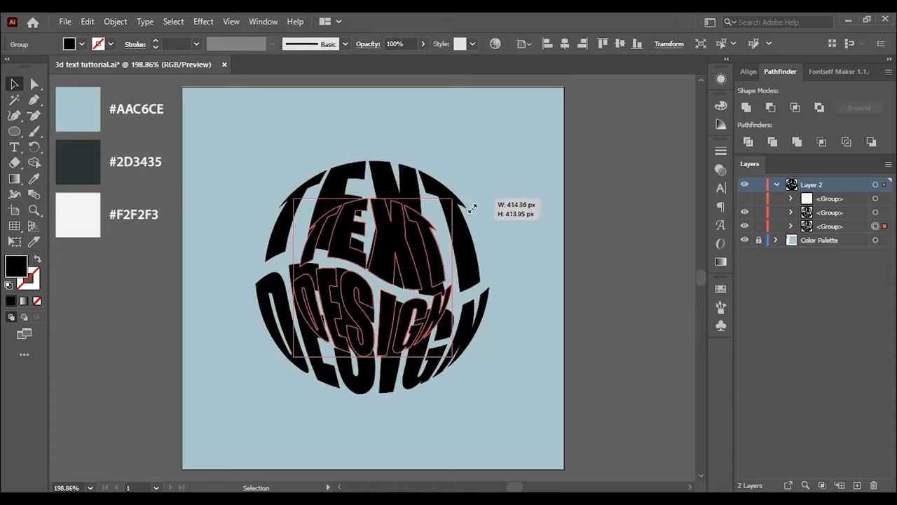
pyautogui.moveTo(474, 205); pyautogui.dragTo(421, 255)
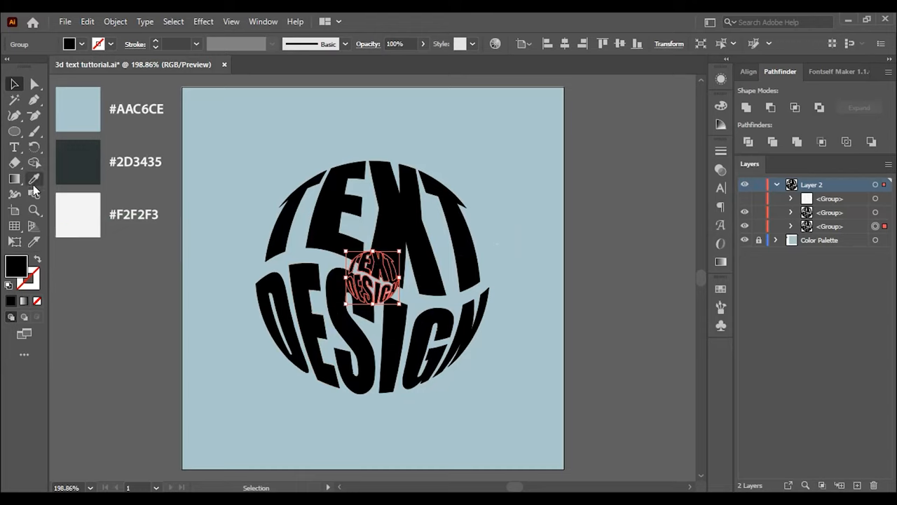
pyautogui.click(33, 179)
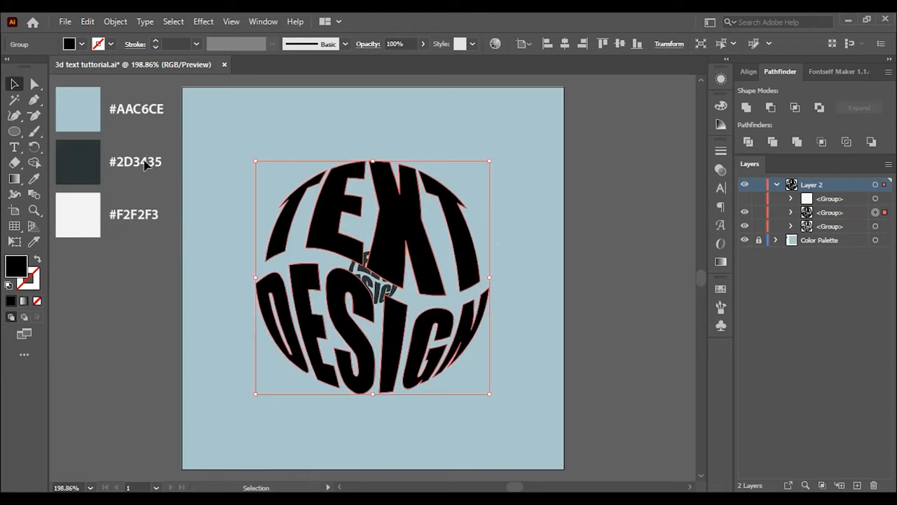
pyautogui.moveTo(34, 147)
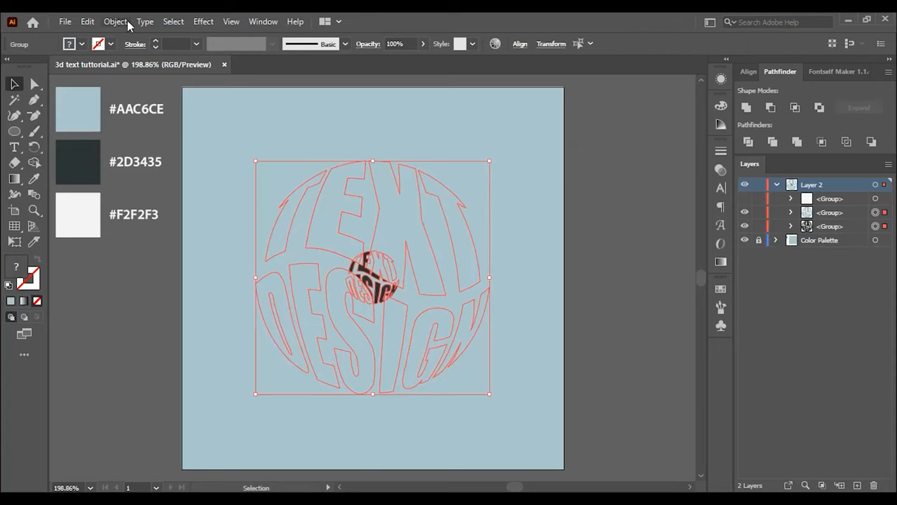
# Step: Blend the tiny and large copies with Specified Steps set to 50
pyautogui.click(115, 21)
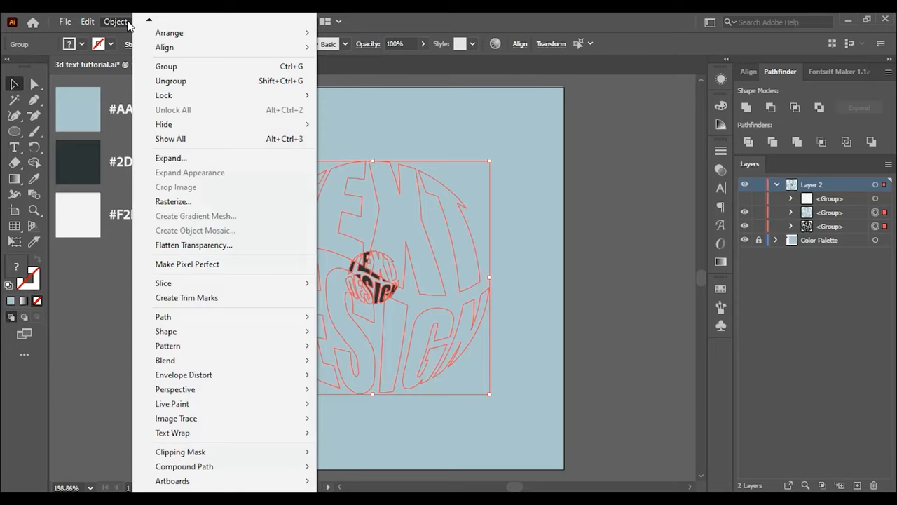
pyautogui.moveTo(219, 317)
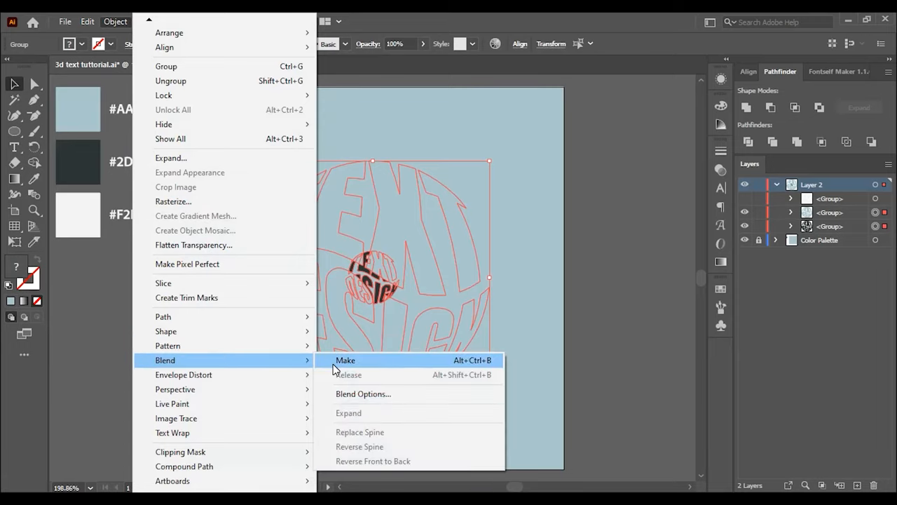
pyautogui.click(345, 359)
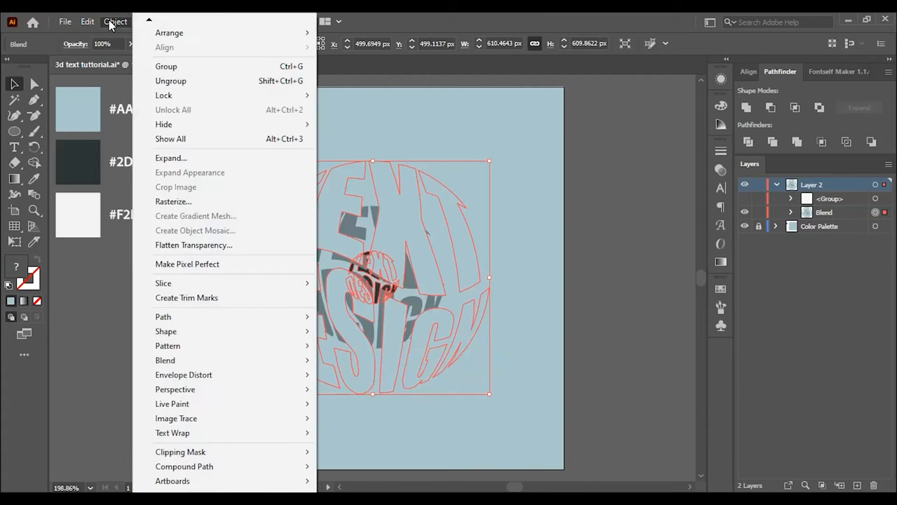
pyautogui.moveTo(165, 359)
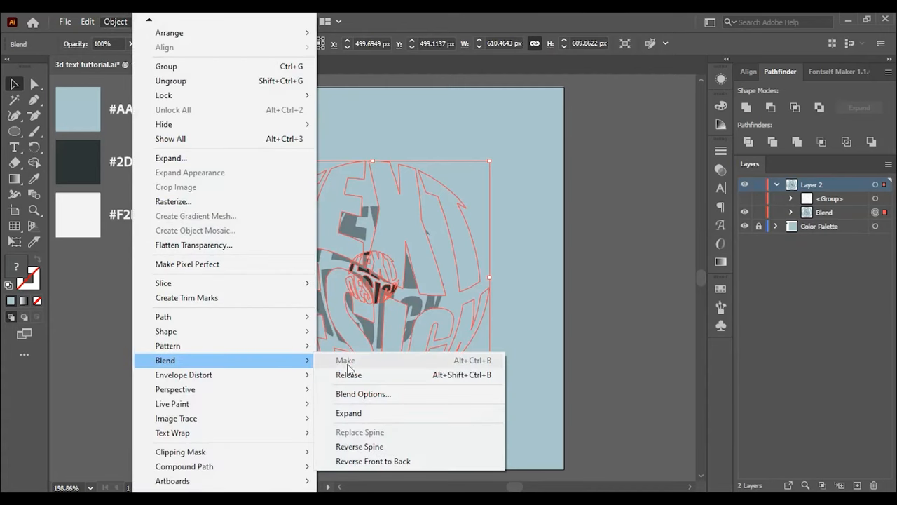
pyautogui.click(363, 393)
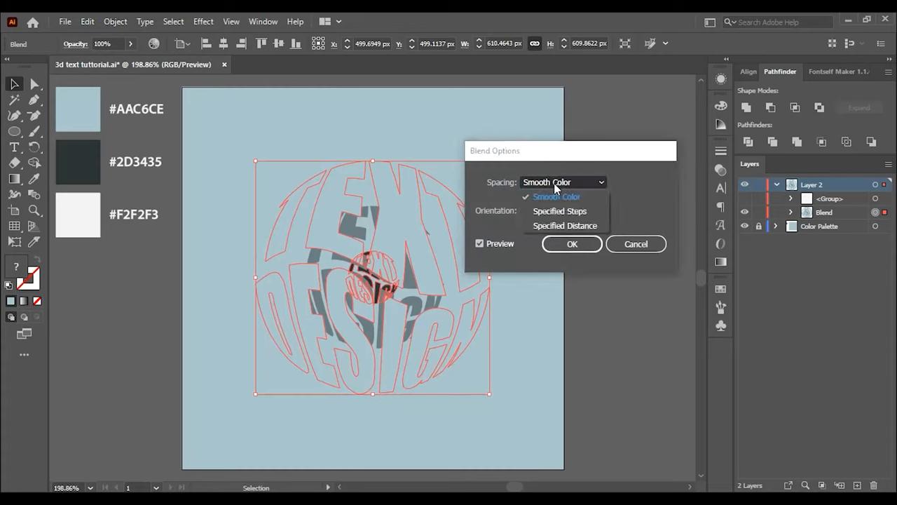
pyautogui.click(559, 211)
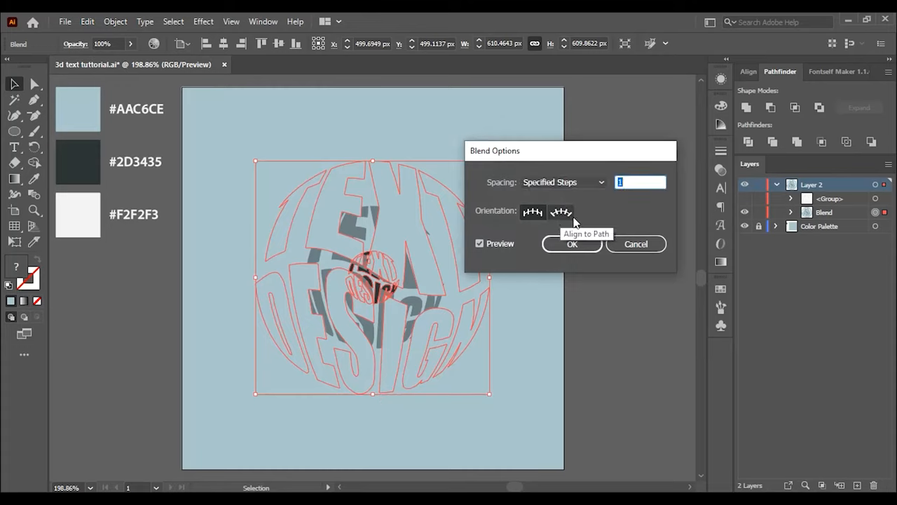
pyautogui.write('50')
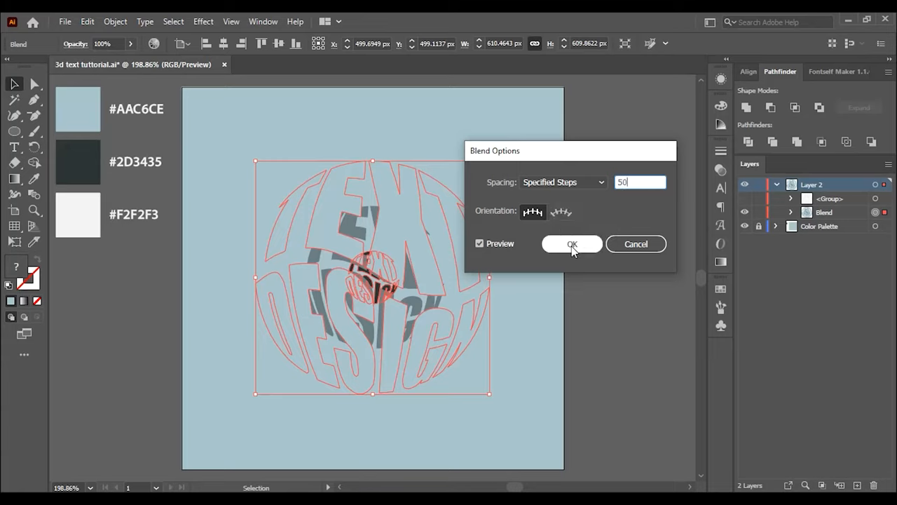
pyautogui.click(571, 244)
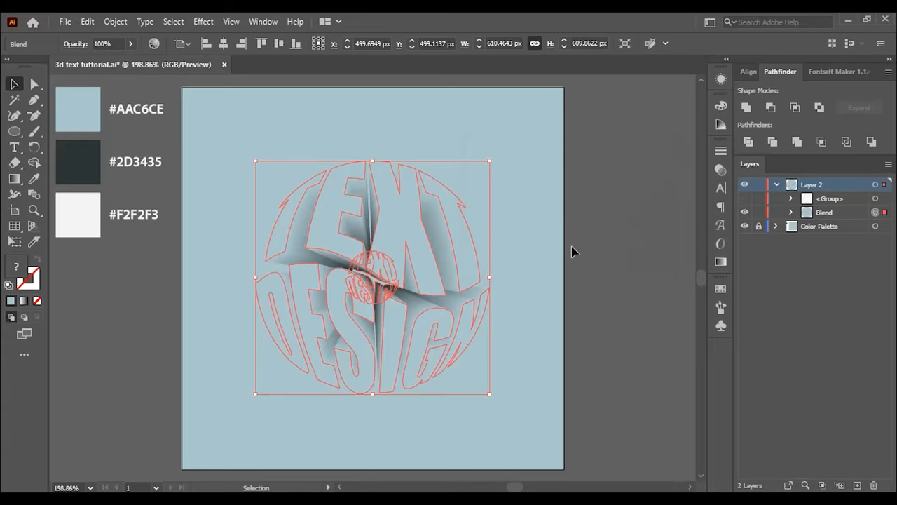